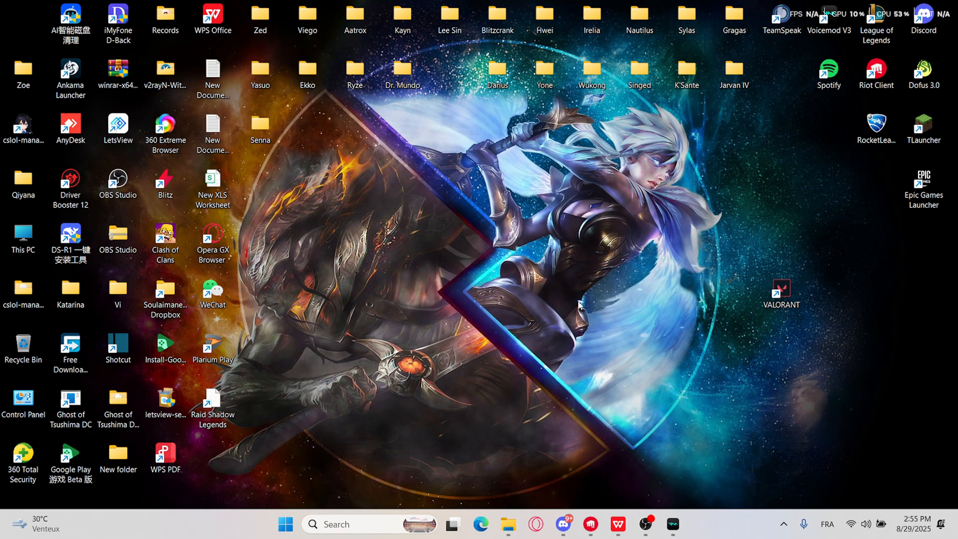
pyautogui.moveTo(564, 353)
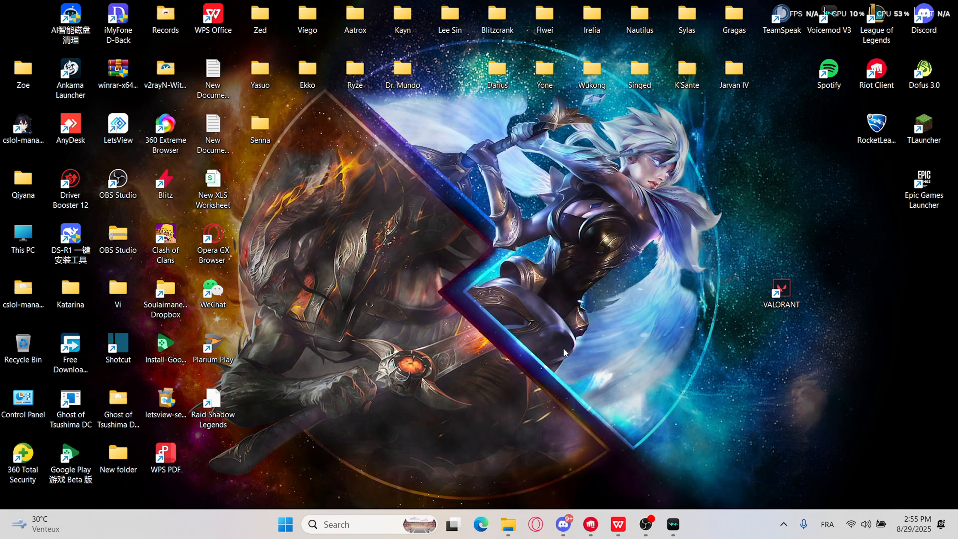
pyautogui.moveTo(528, 348)
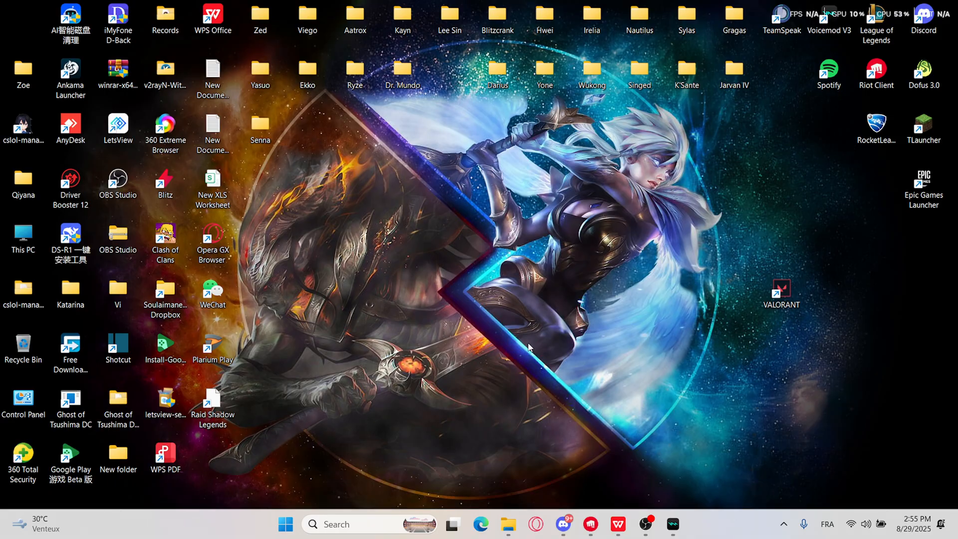
pyautogui.moveTo(525, 351)
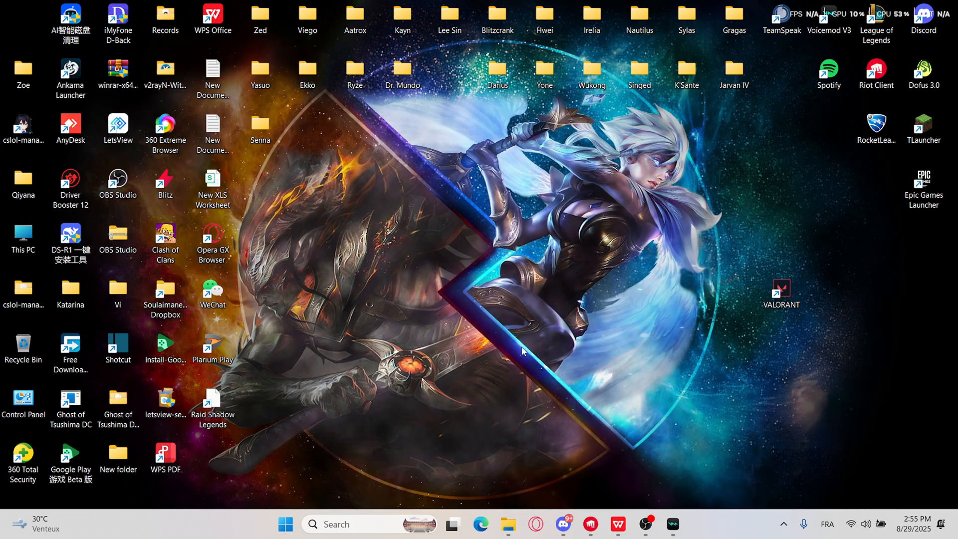
pyautogui.moveTo(575, 352)
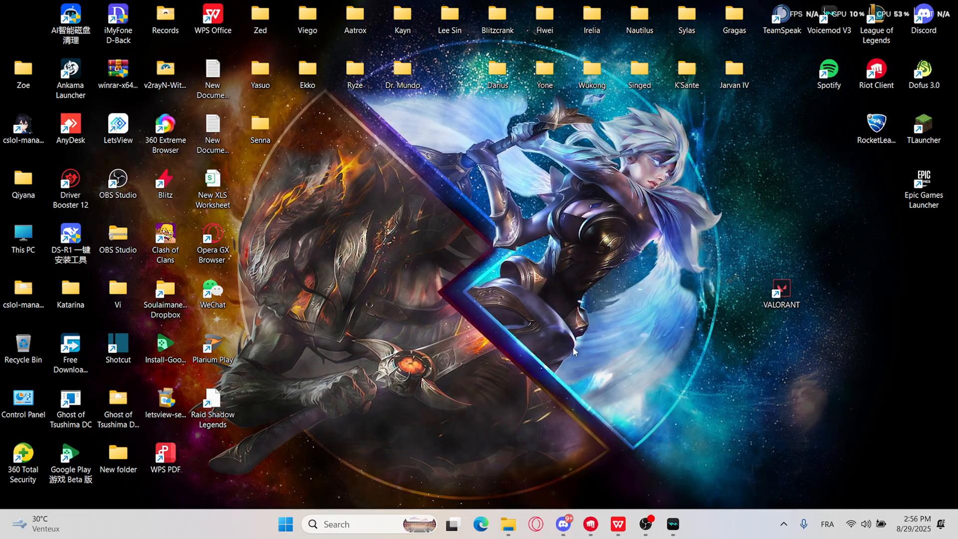
pyautogui.moveTo(565, 367)
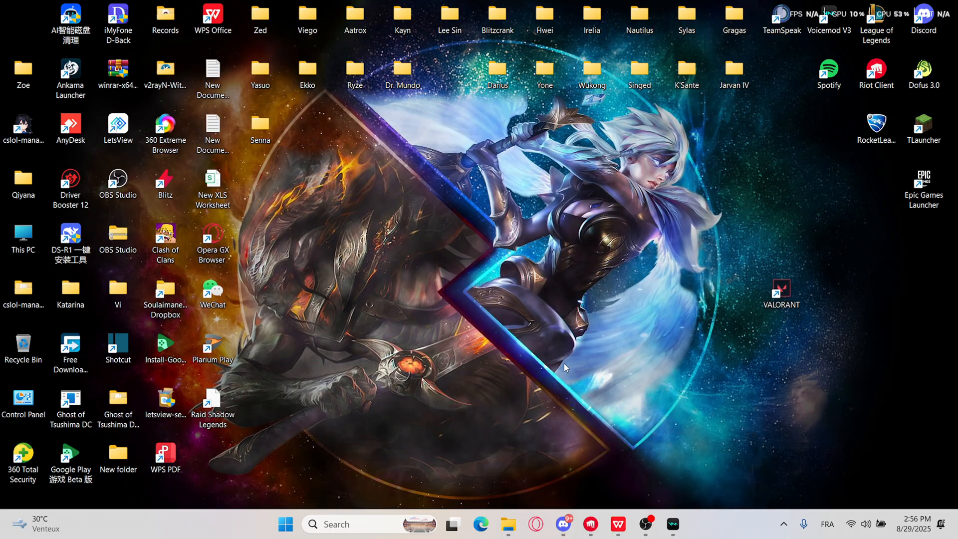
pyautogui.moveTo(718, 435)
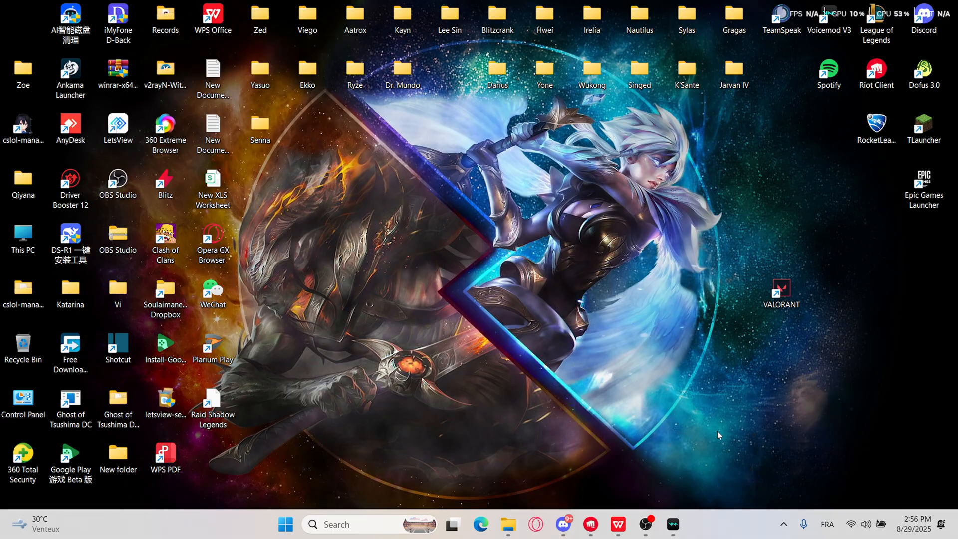
pyautogui.moveTo(582, 375)
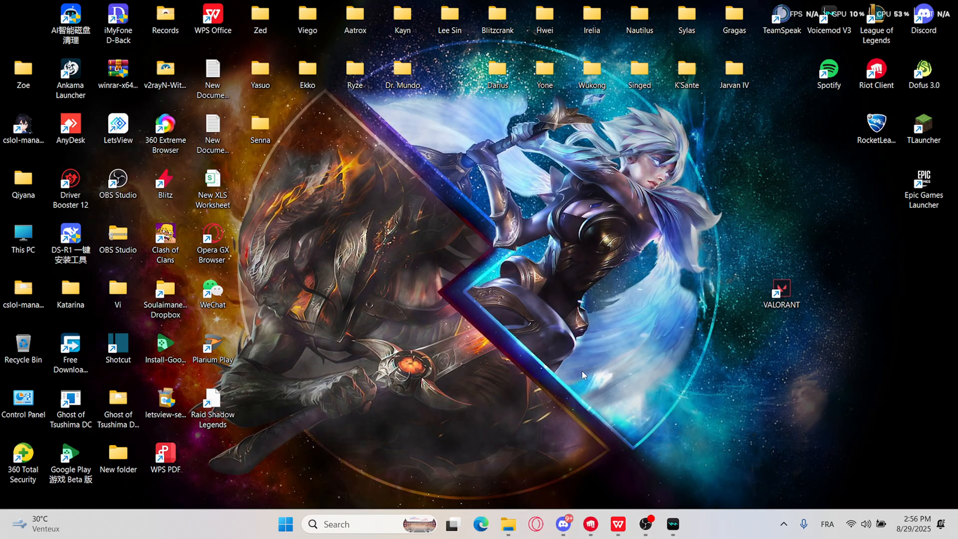
pyautogui.moveTo(489, 332)
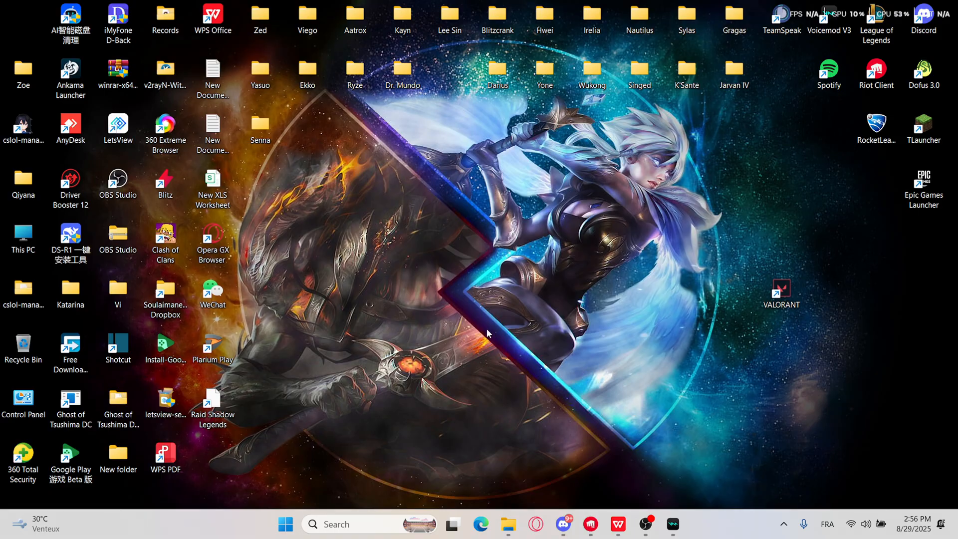
# Bring up the Start power options, then show the VALORANT shortcut's context menu.
pyautogui.click(284, 525)
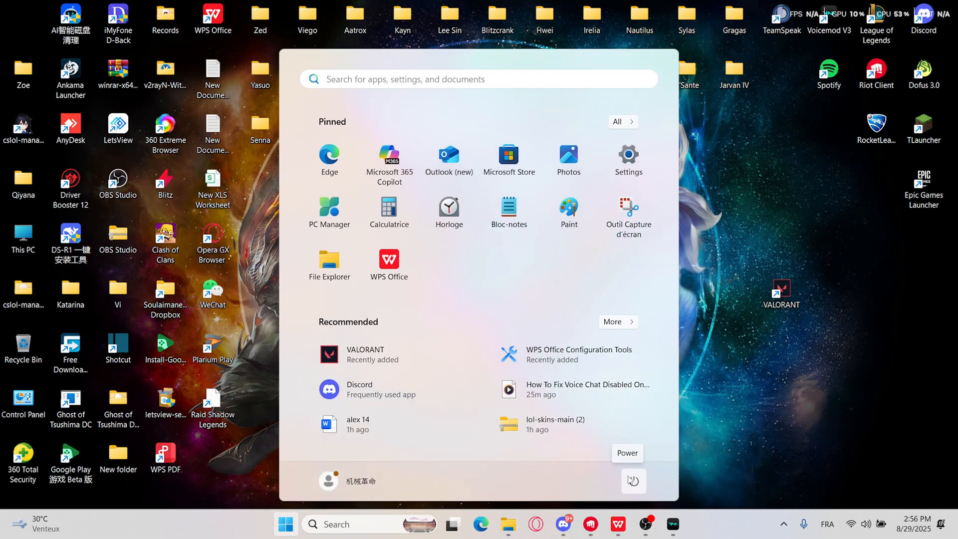
pyautogui.click(633, 481)
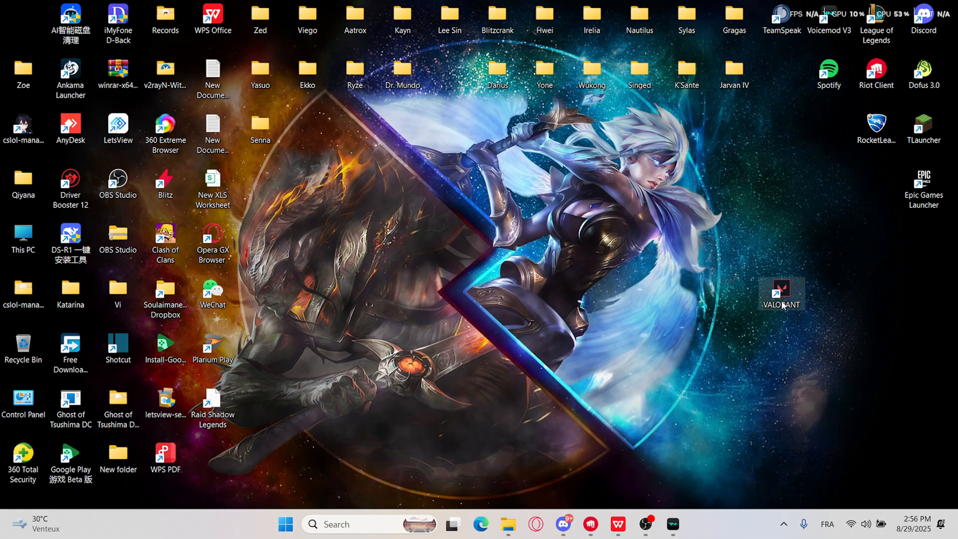
pyautogui.rightClick(781, 293)
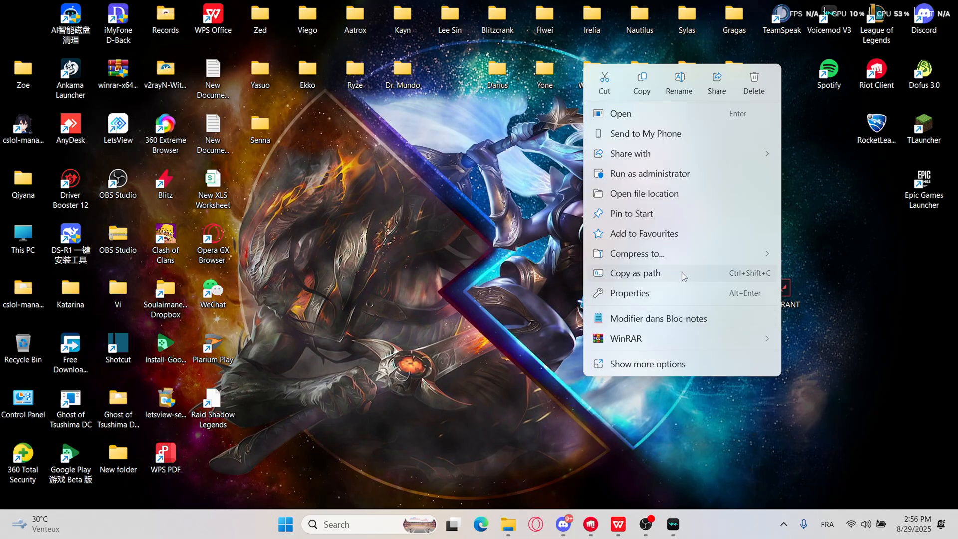
pyautogui.moveTo(645, 133)
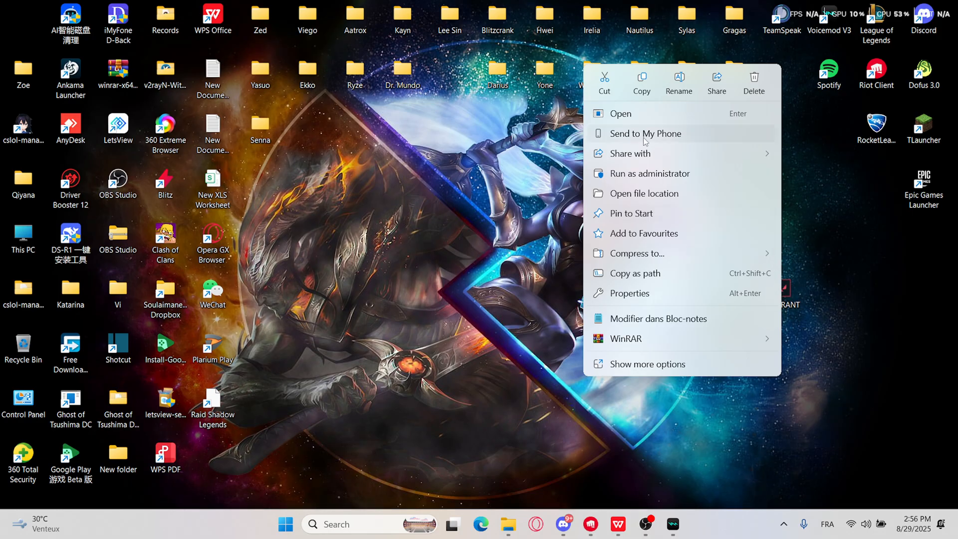
pyautogui.moveTo(646, 174)
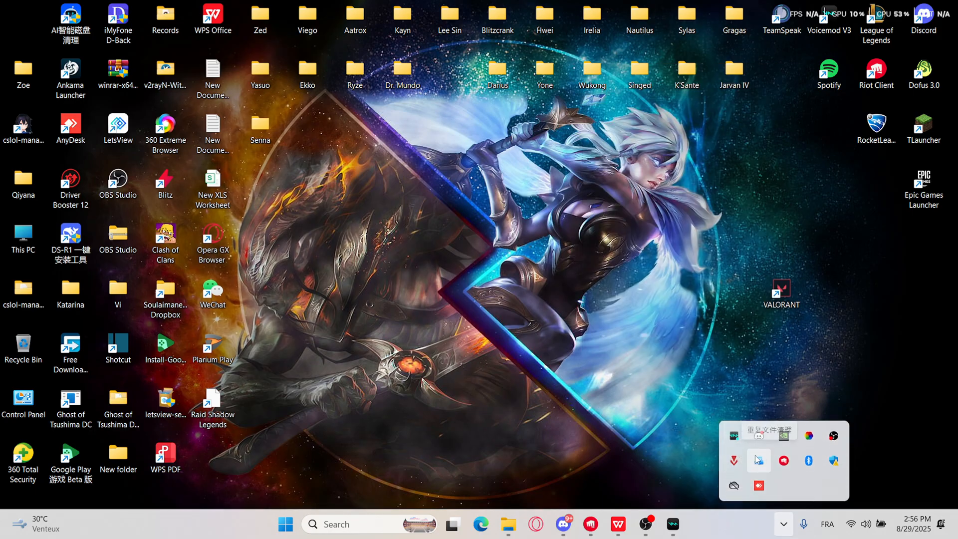
pyautogui.moveTo(734, 460)
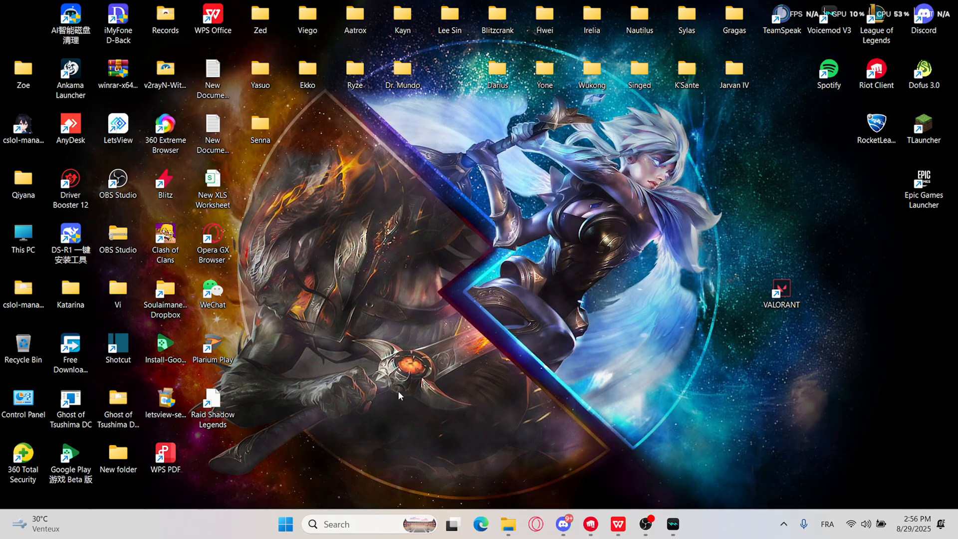
pyautogui.moveTo(392, 400)
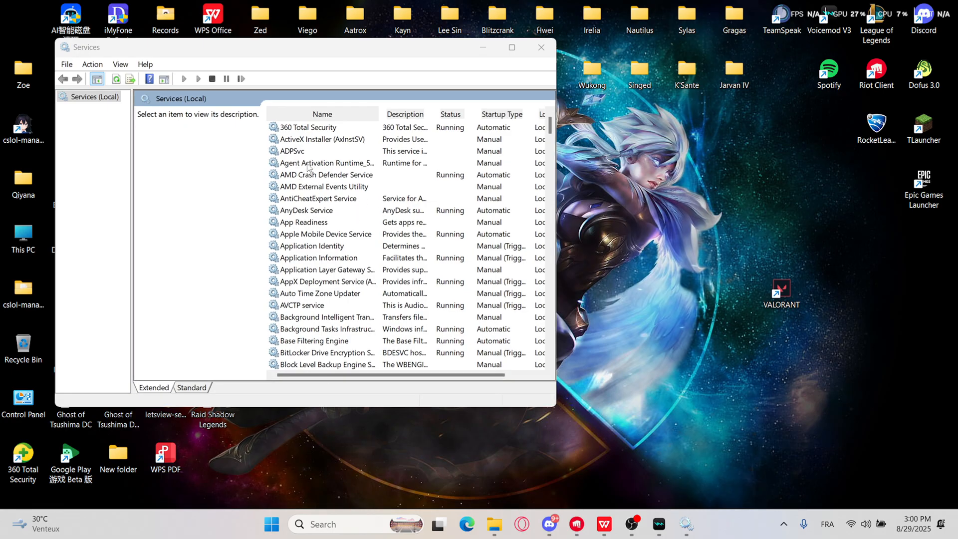
pyautogui.moveTo(335, 207)
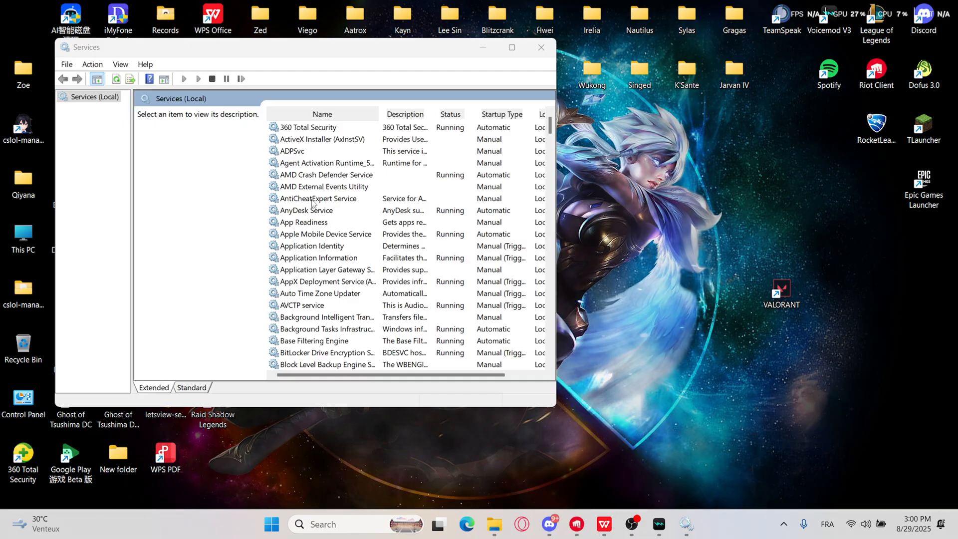
pyautogui.moveTo(561, 35)
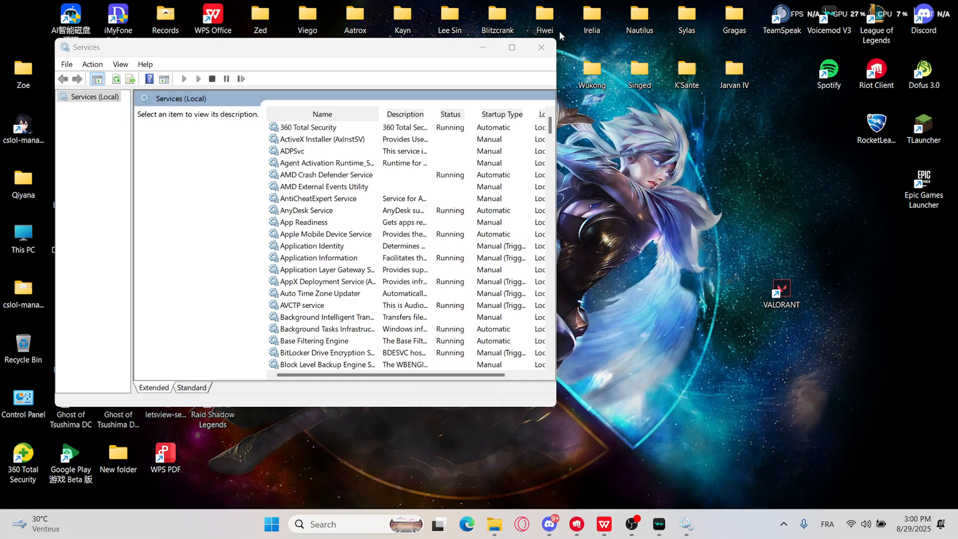
# Open Control Panel's Programs and Features and search the installed programs for 'riot'.
pyautogui.write('Control Panel')
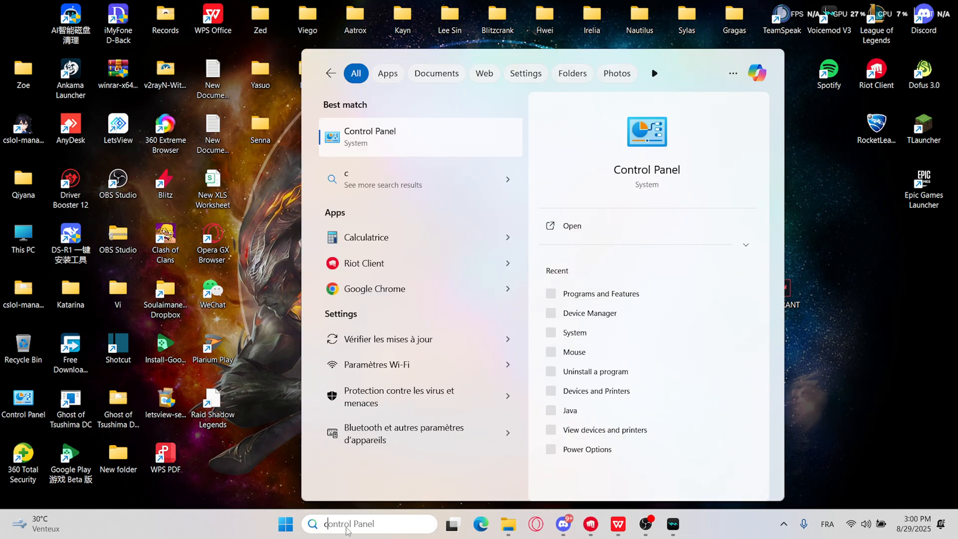
pyautogui.write('control panel')
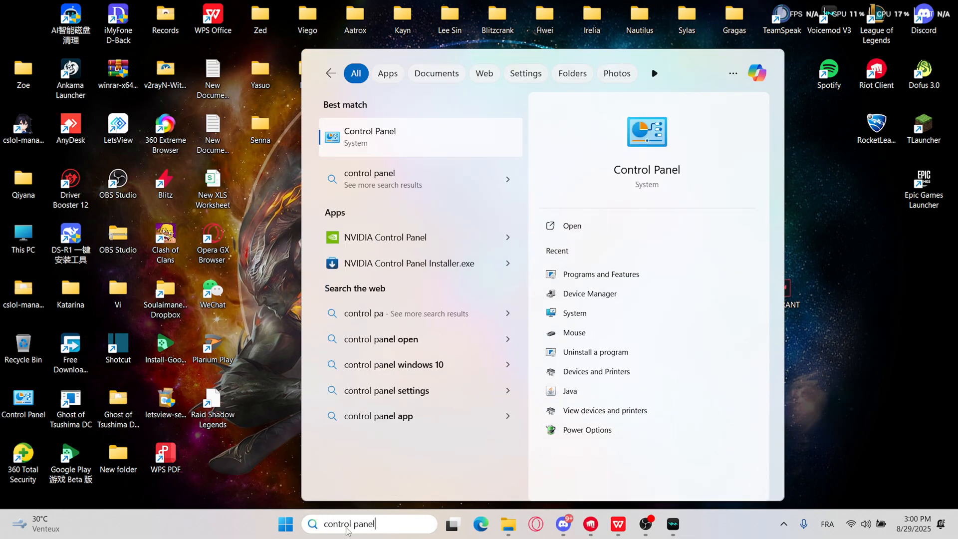
pyautogui.click(370, 136)
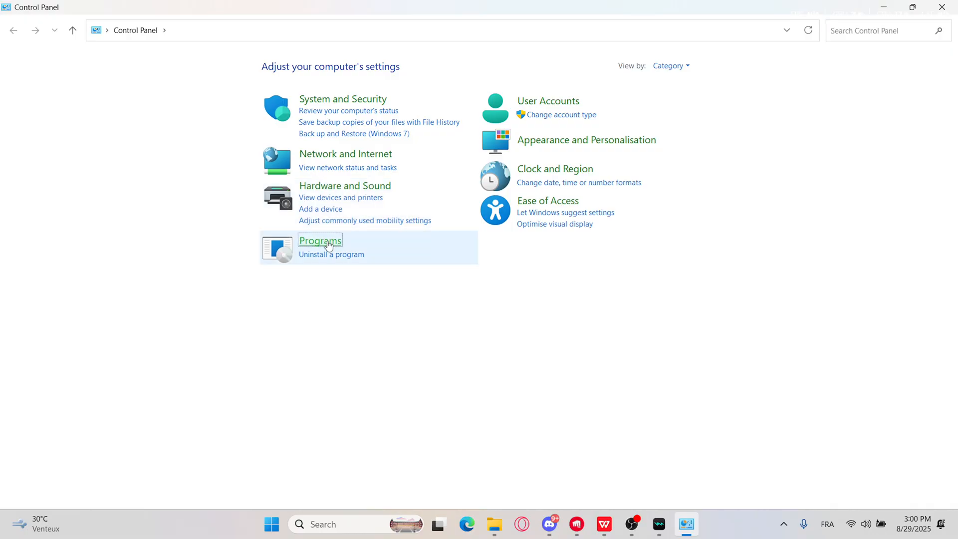
pyautogui.click(319, 240)
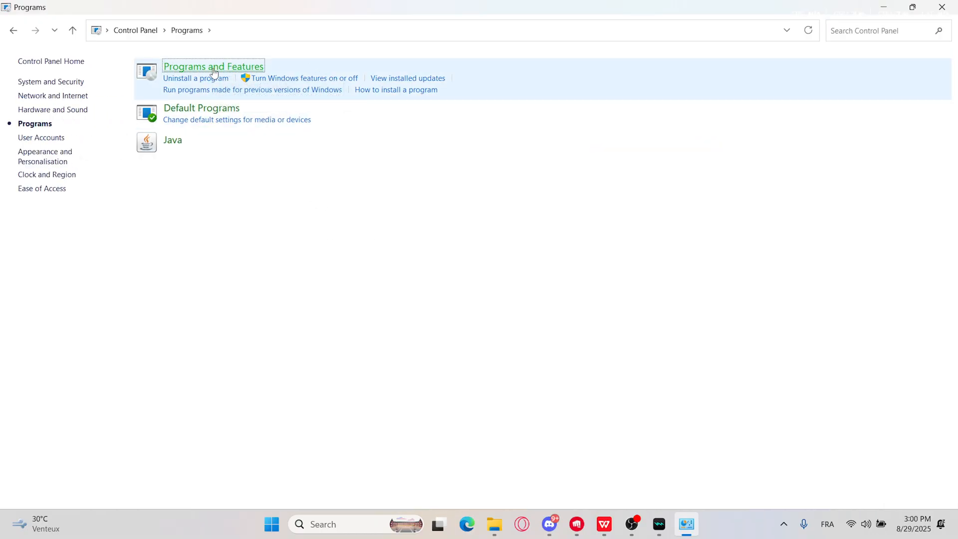
pyautogui.click(213, 66)
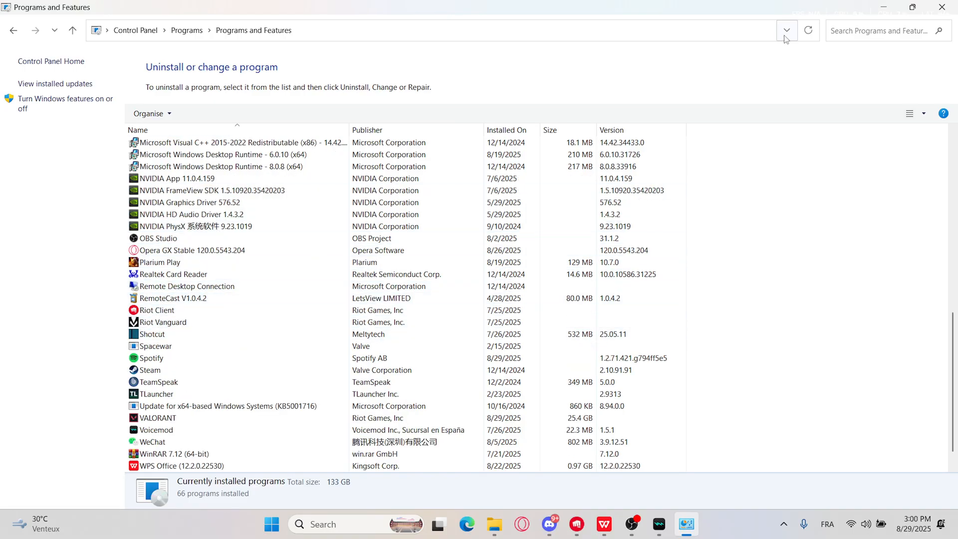
pyautogui.write('riot')
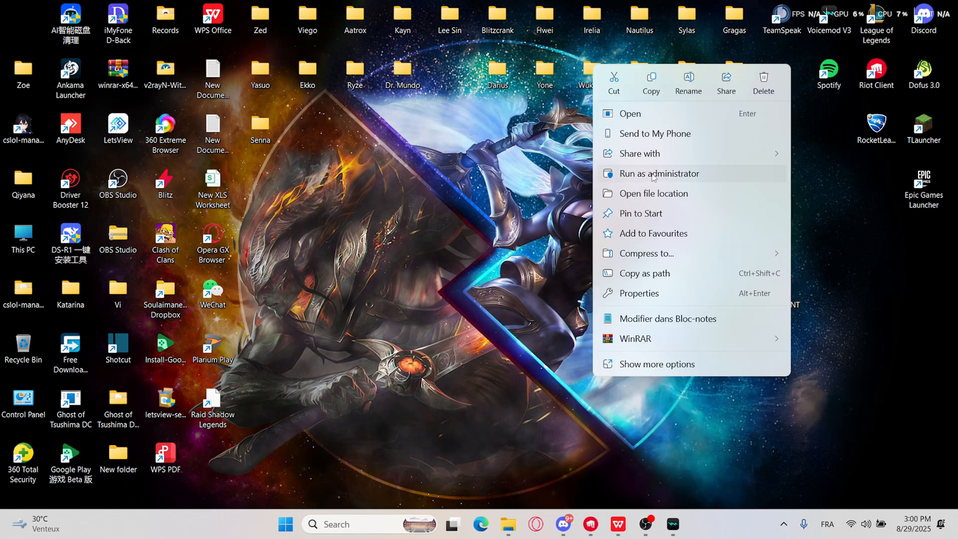
pyautogui.moveTo(500, 243)
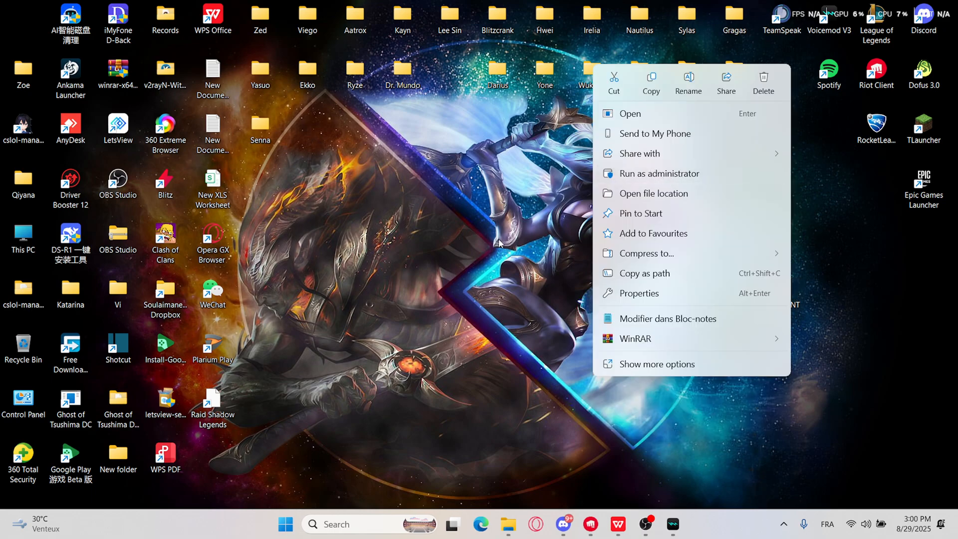
# Run VALORANT as administrator from the shortcut's context menu.
pyautogui.click(653, 290)
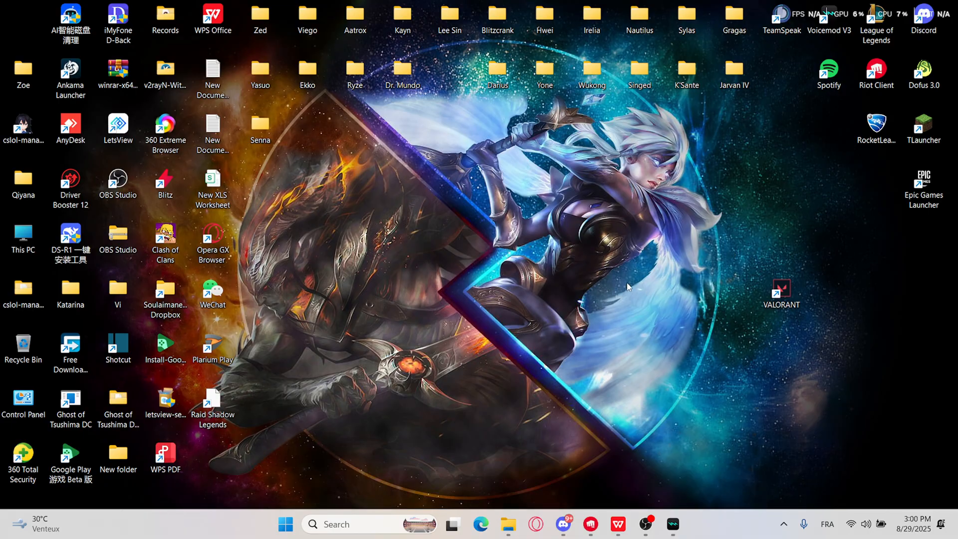
pyautogui.moveTo(583, 243)
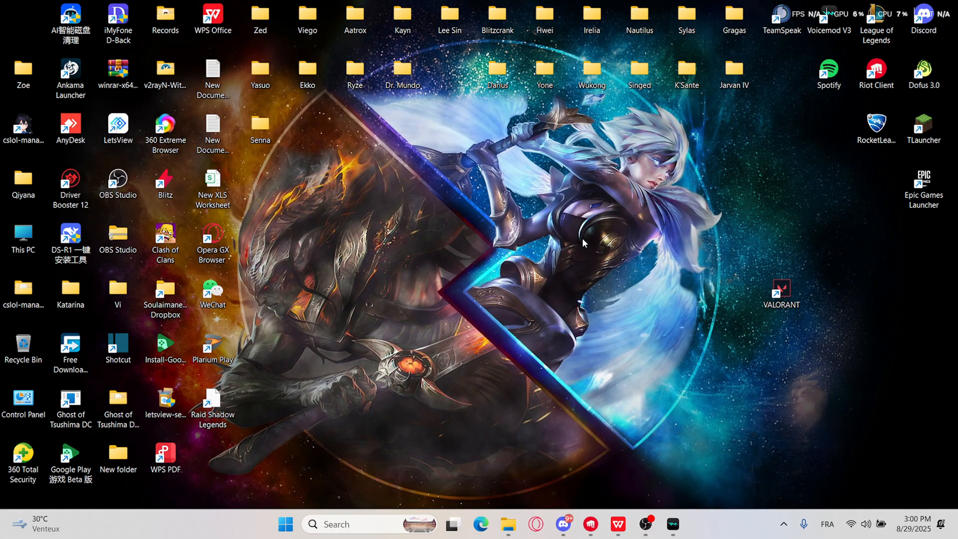
pyautogui.moveTo(398, 368)
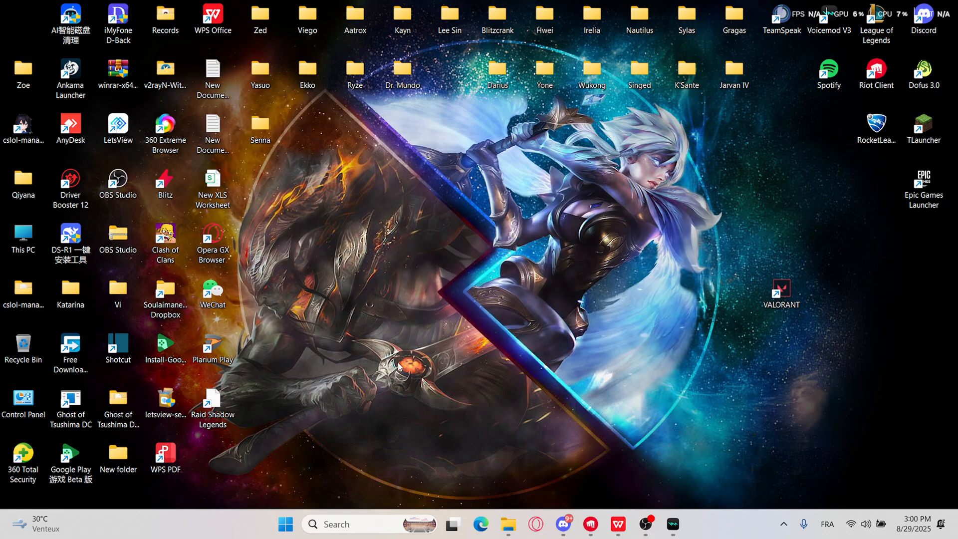